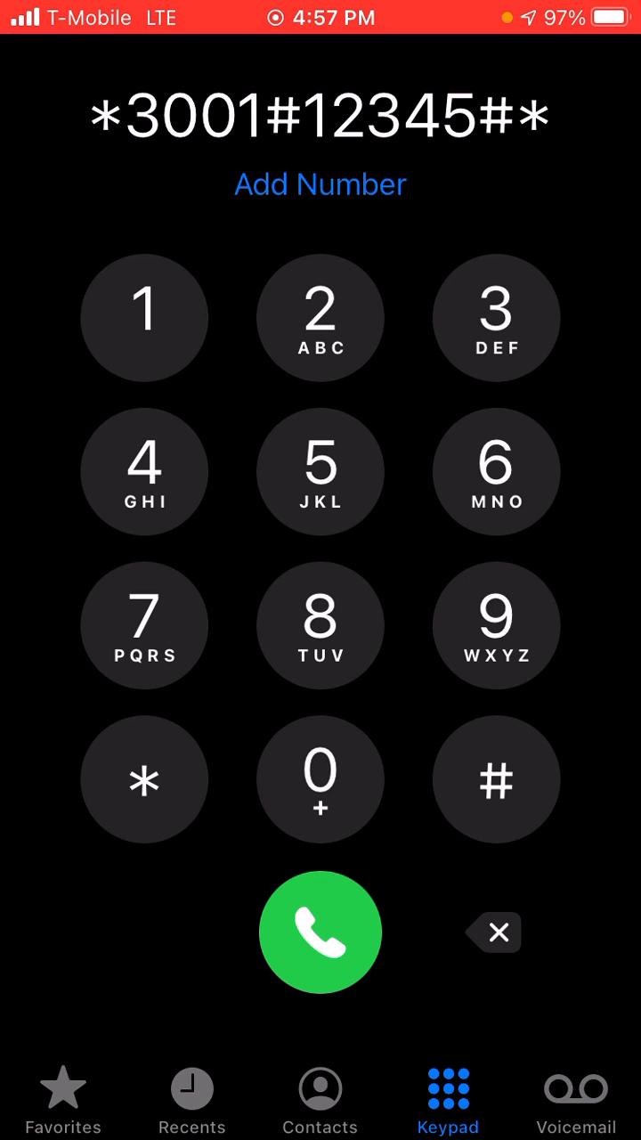
Dial *3001#12345#* and call to open the Field Test dashboard.
left_click(320, 932)
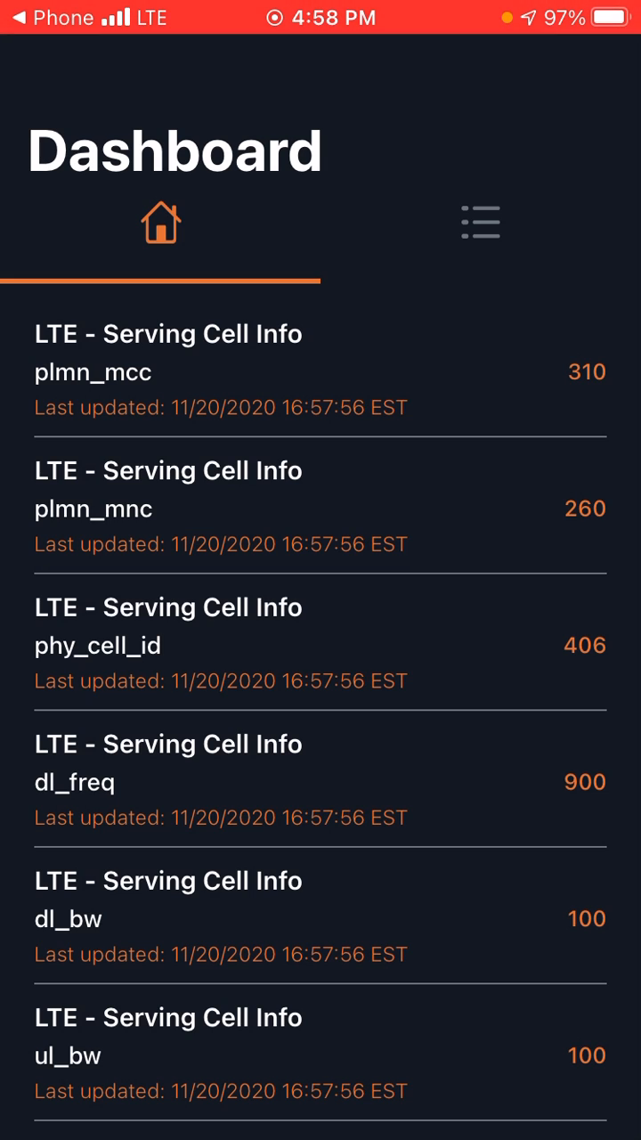
Show All Metrics and scroll to LTE CA Status 0 on band 46.
left_click(480, 223)
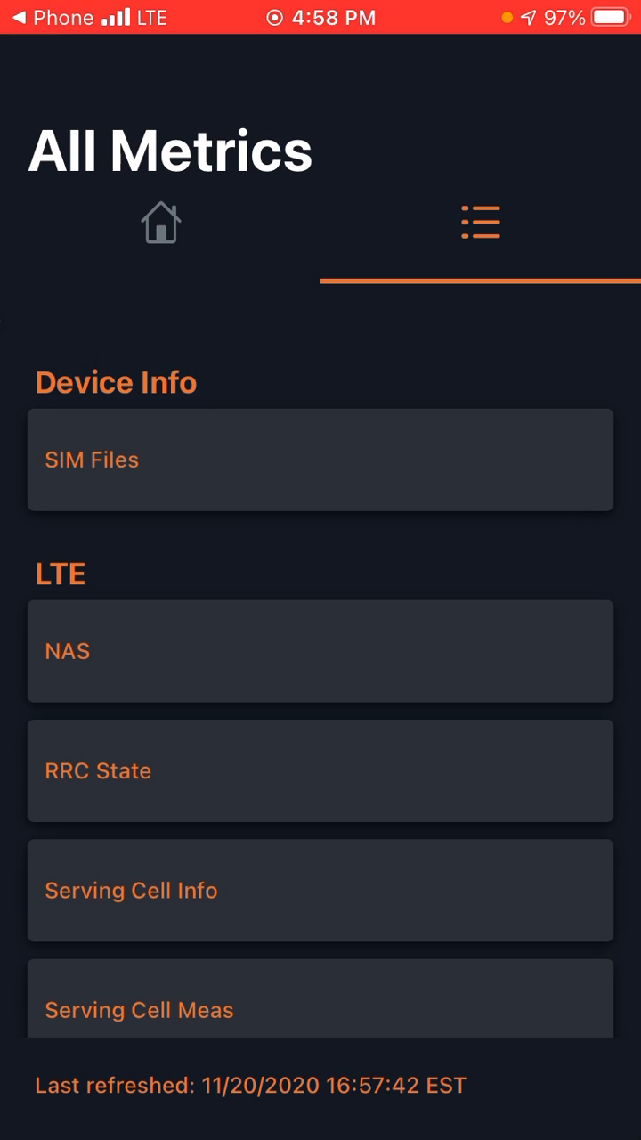
scroll("down", 3)
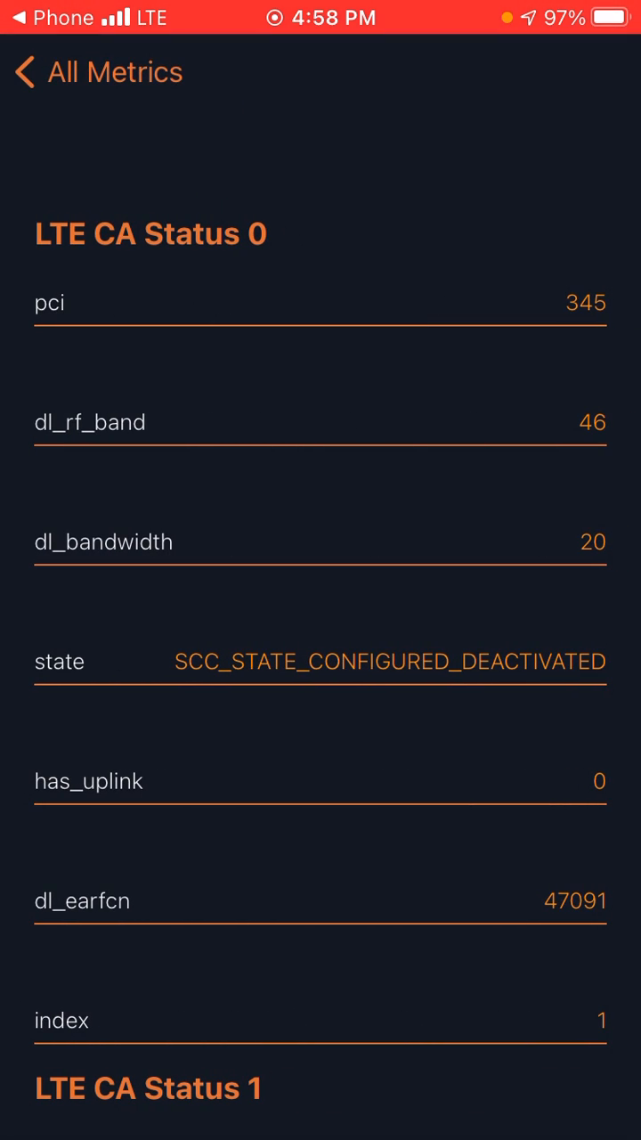
Scroll through LTE CA Status 1-3, reaching band 66 at 20 bandwidth.
scroll("down", 3)
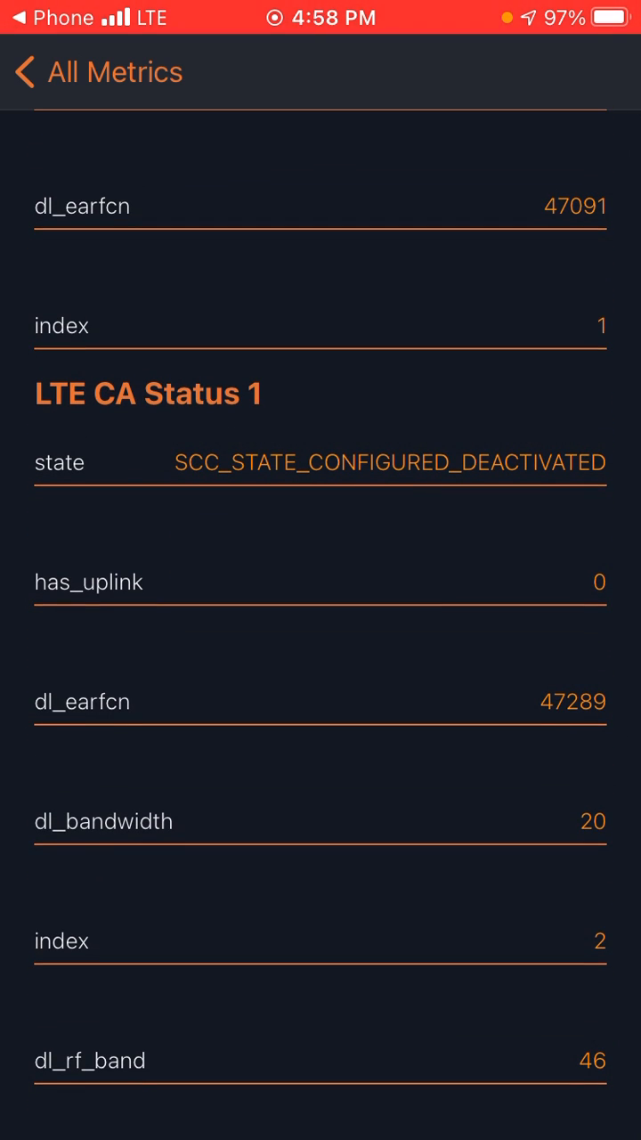
scroll("down", 3)
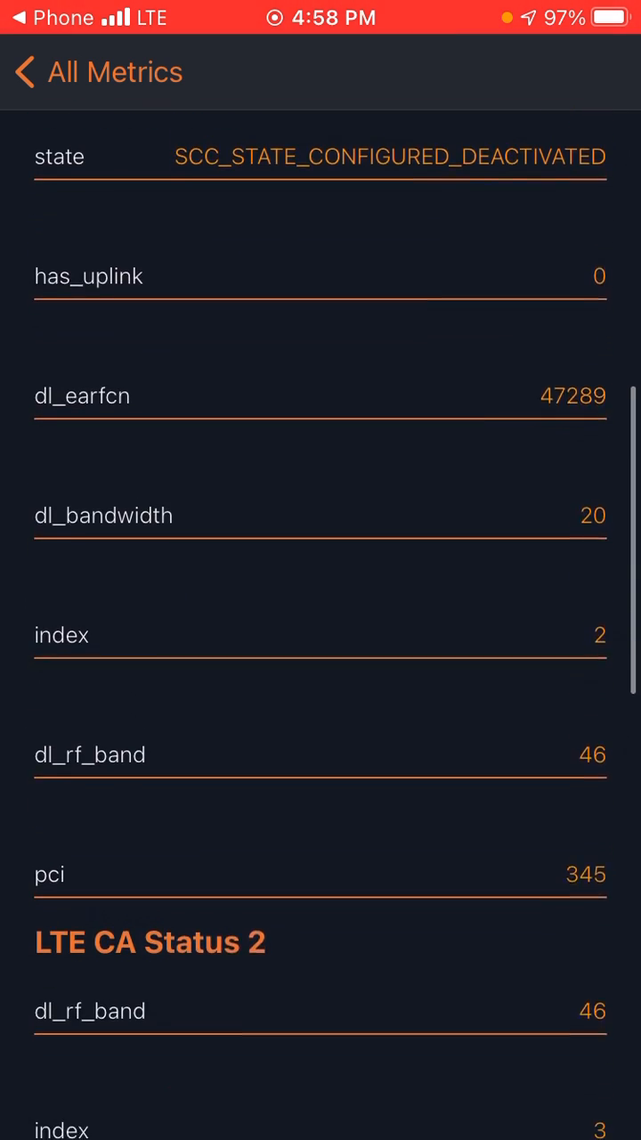
scroll("down", 3)
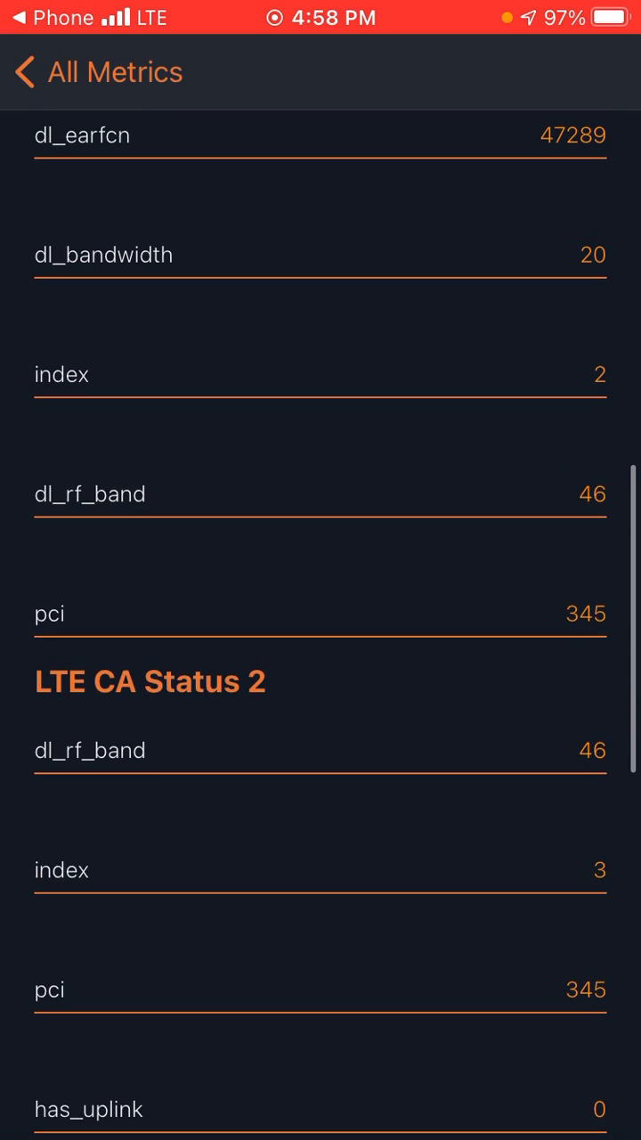
scroll("down", 3)
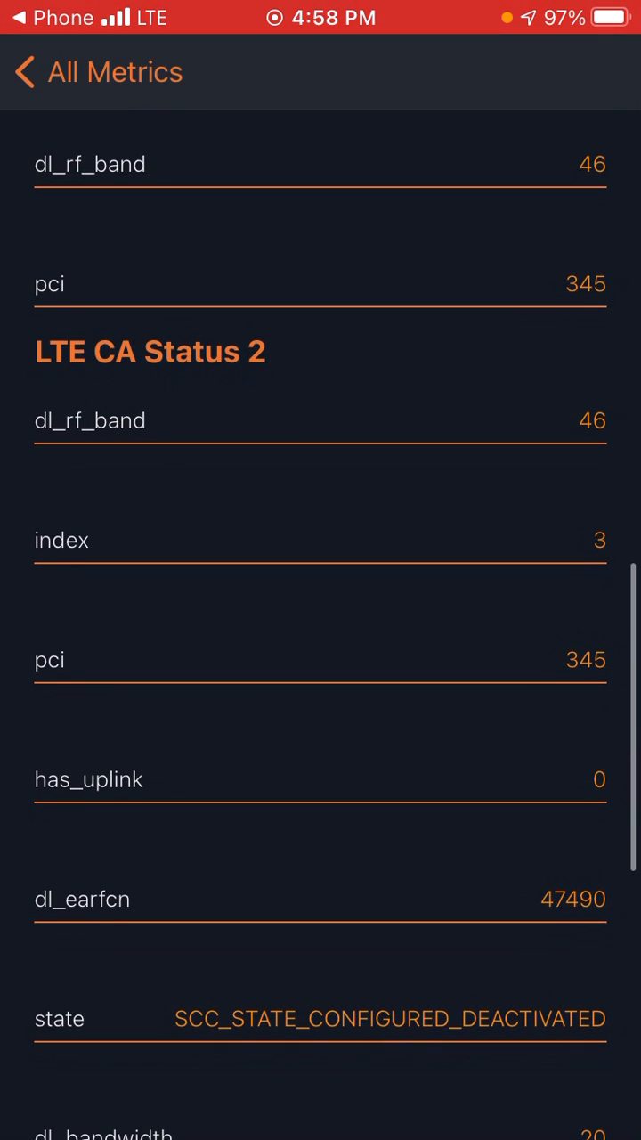
scroll("down", 3)
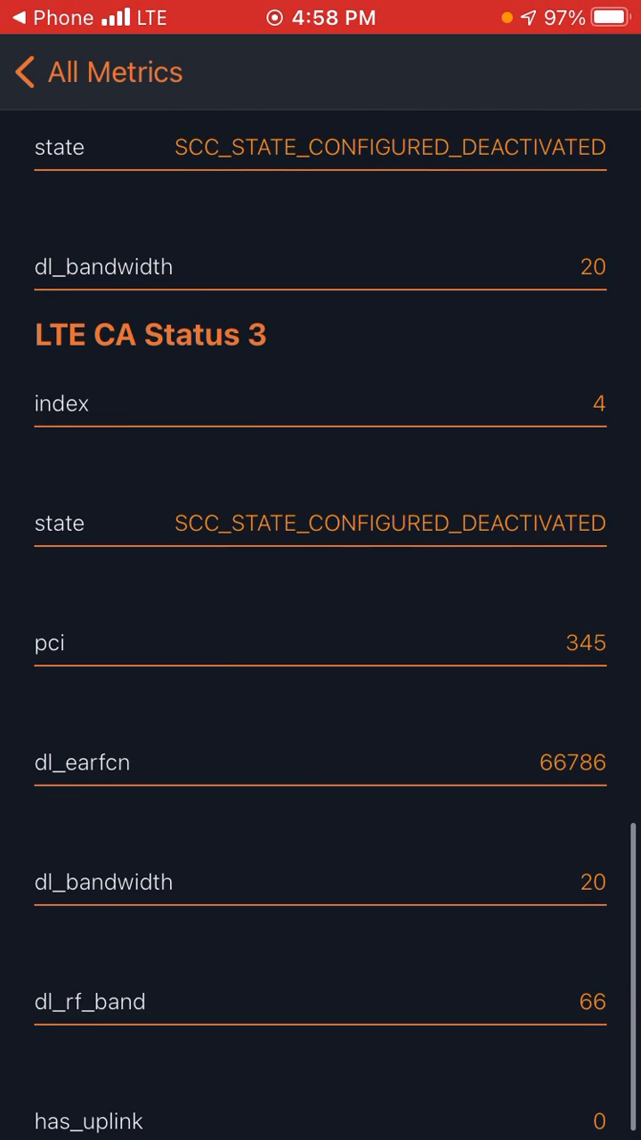
scroll("down", 3)
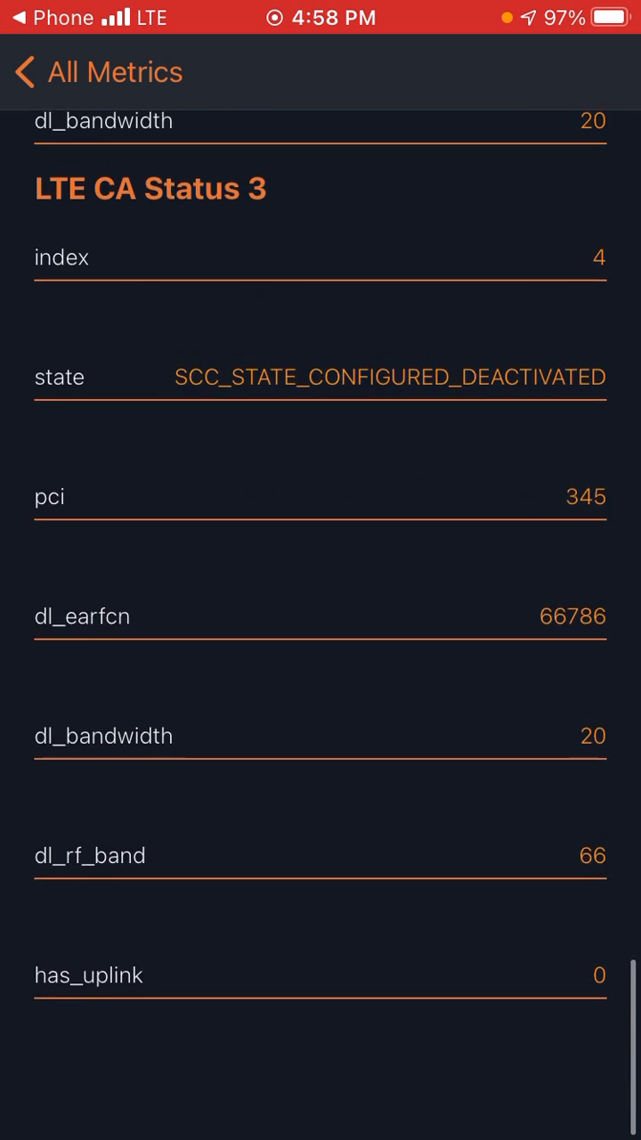
scroll("down", 3)
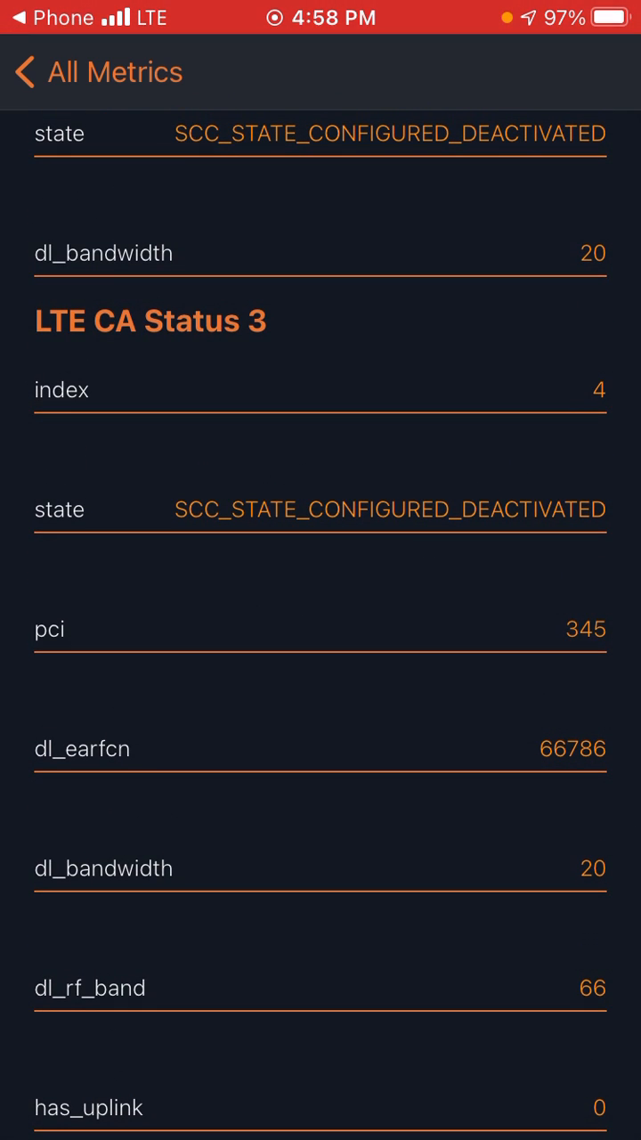